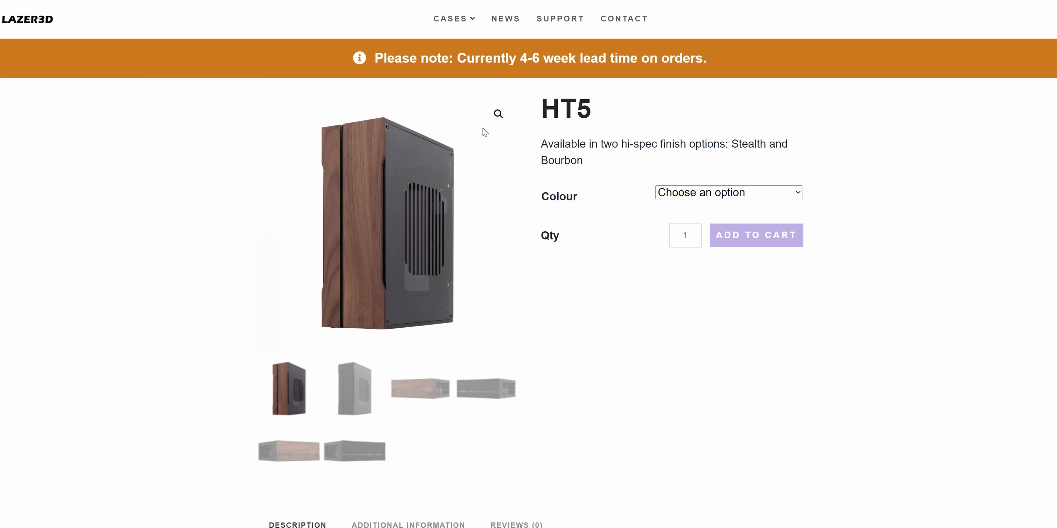
Show the Velka 3 rev 3.0 Description listing 3.99 L volume and Mini ITX compatibility.
left_click(354, 388)
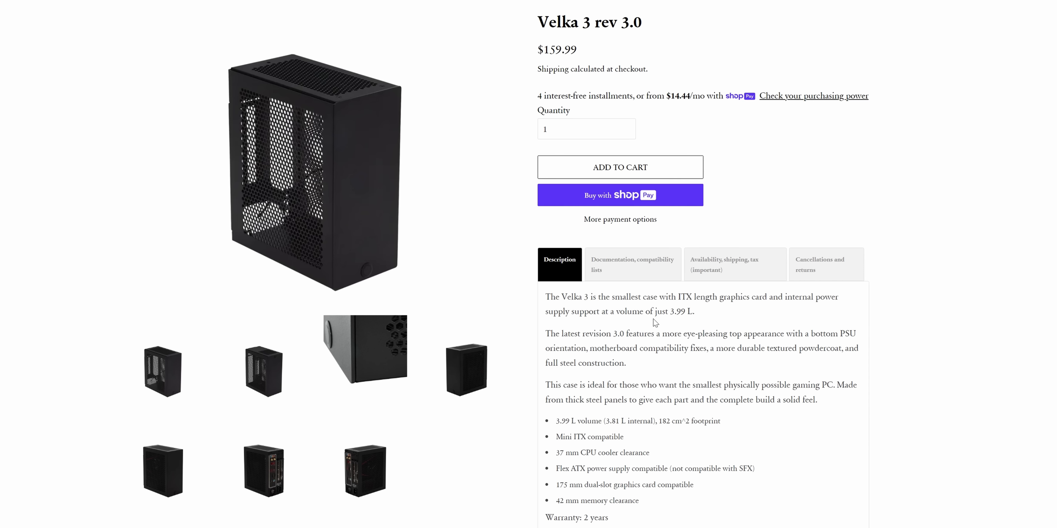
mouse_move(786, 324)
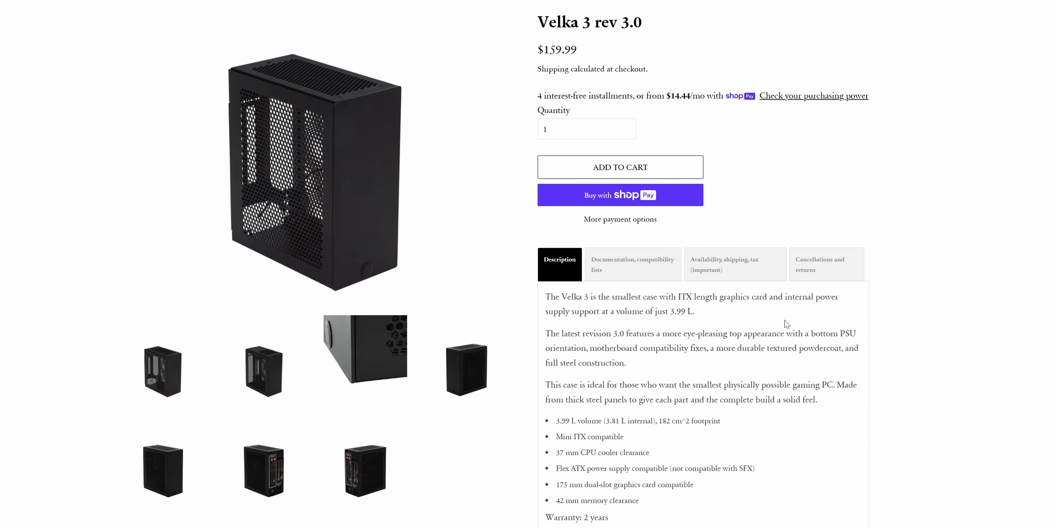